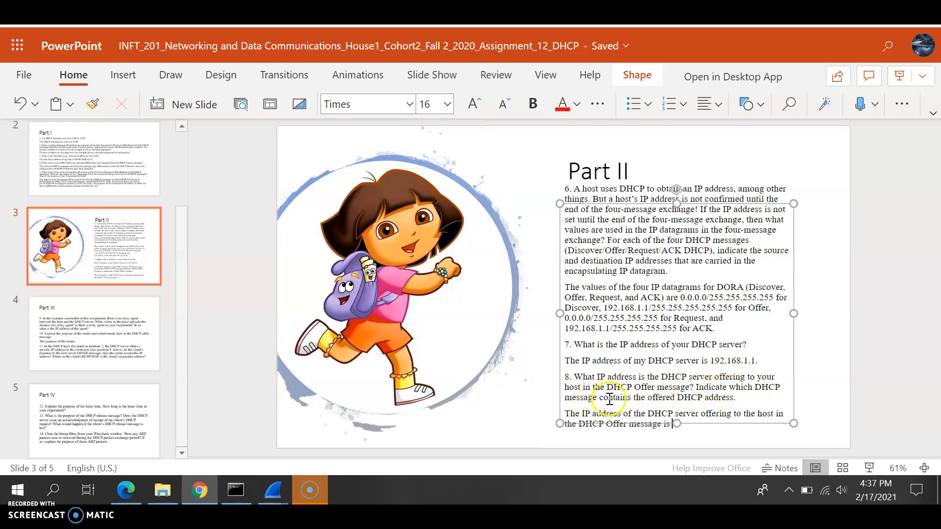
pyautogui.moveTo(505, 433)
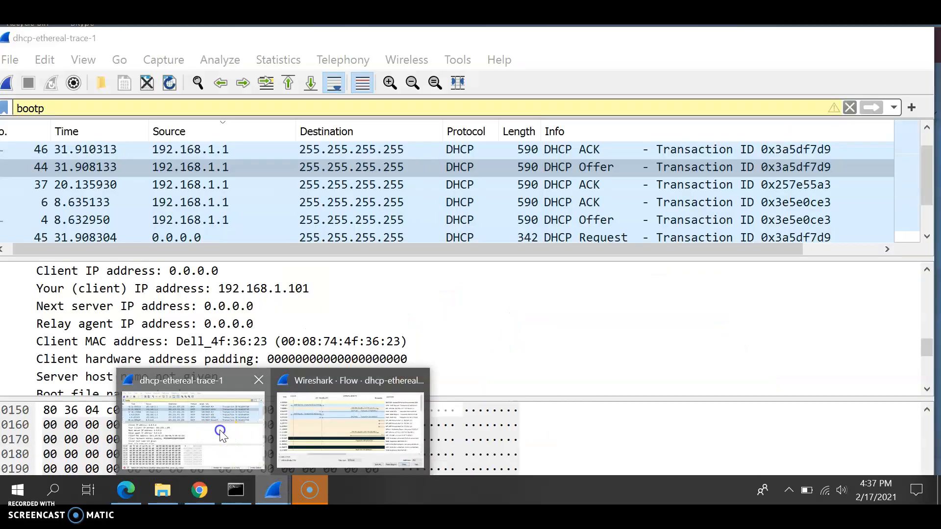
pyautogui.click(222, 433)
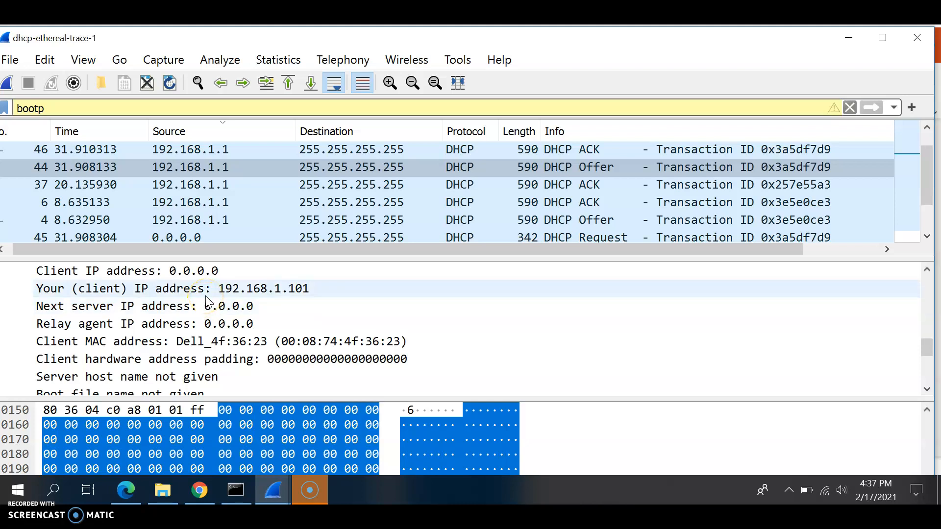
pyautogui.click(206, 288)
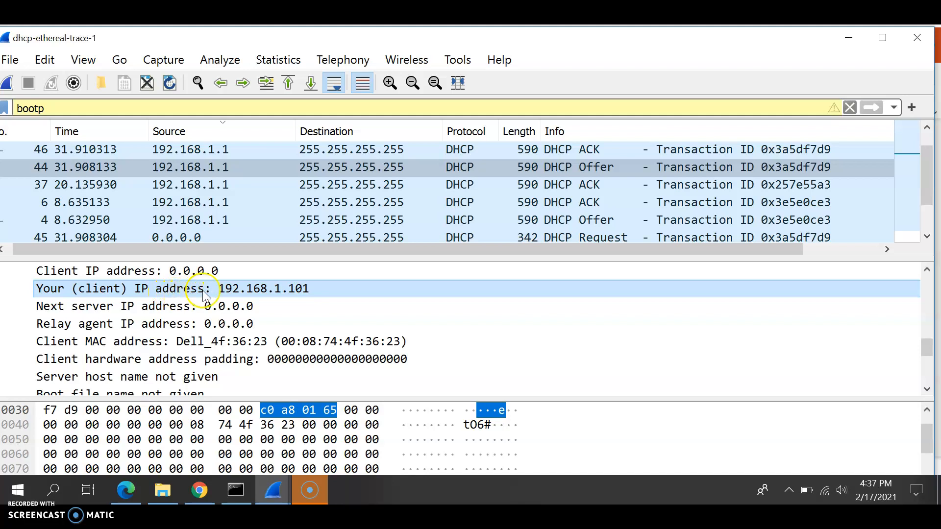
pyautogui.moveTo(226, 296)
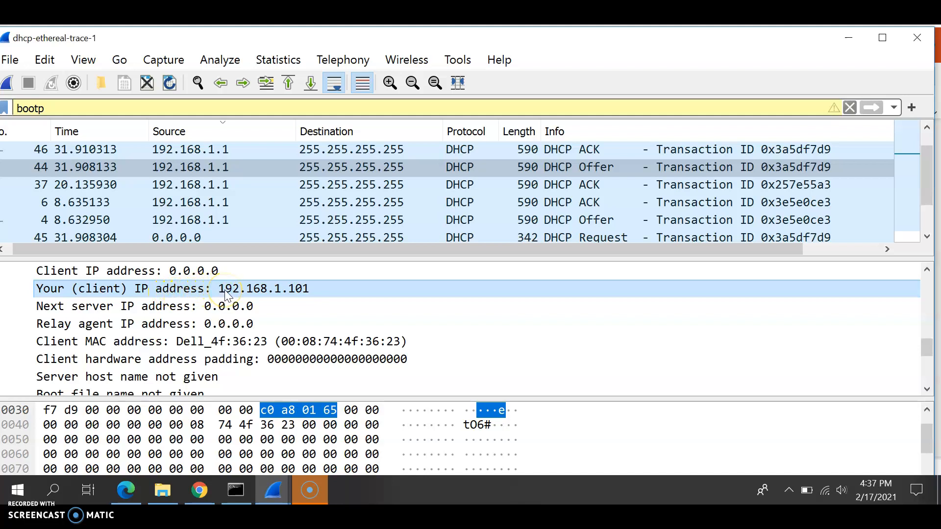
pyautogui.moveTo(240, 296)
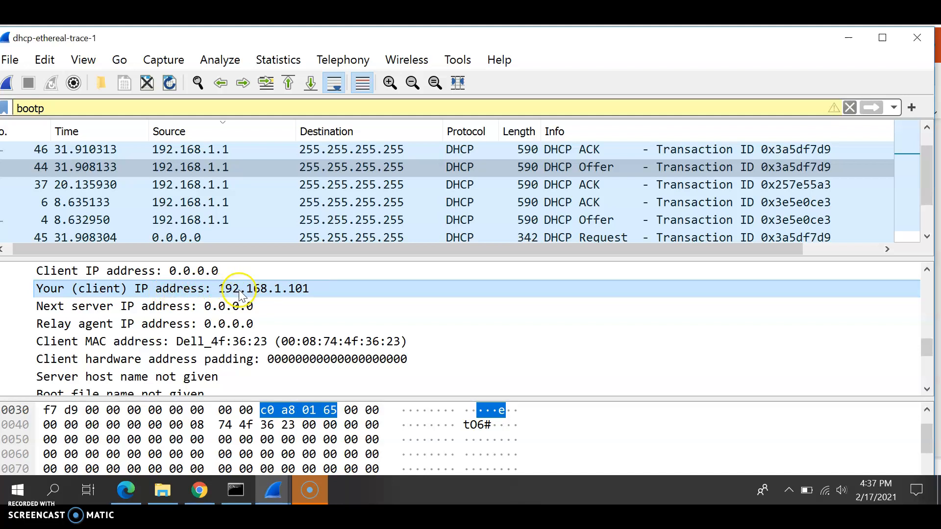
pyautogui.moveTo(294, 297)
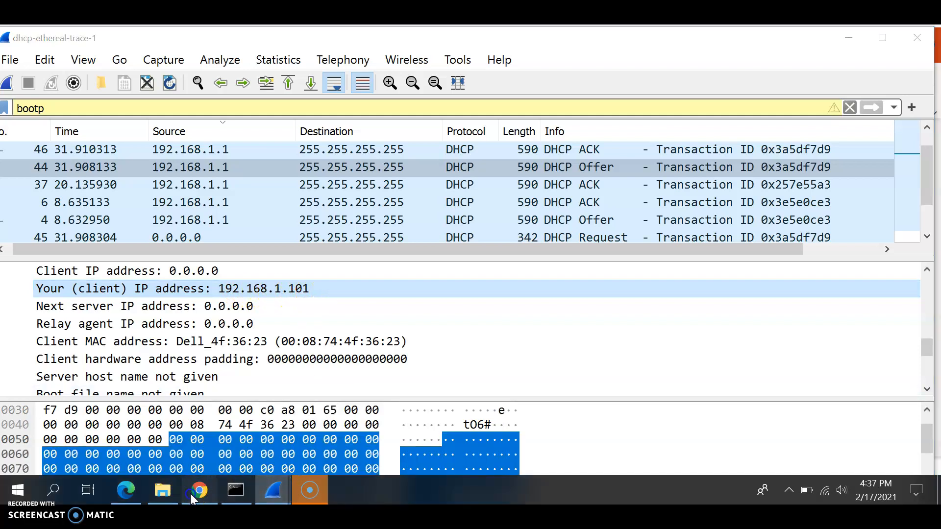
# Complete the question 8 answer with the offered address 192.168.1.101.
pyautogui.click(199, 491)
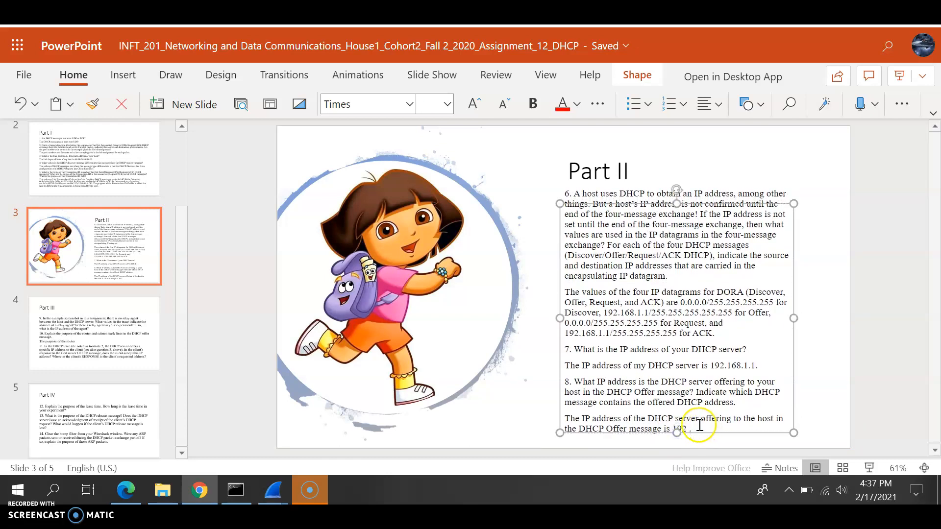
pyautogui.write('192')
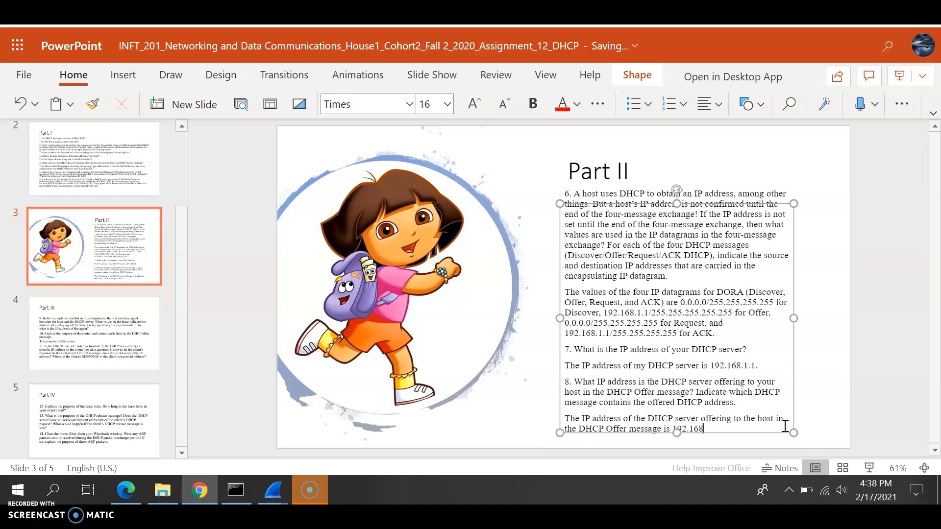
pyautogui.write('.1.1')
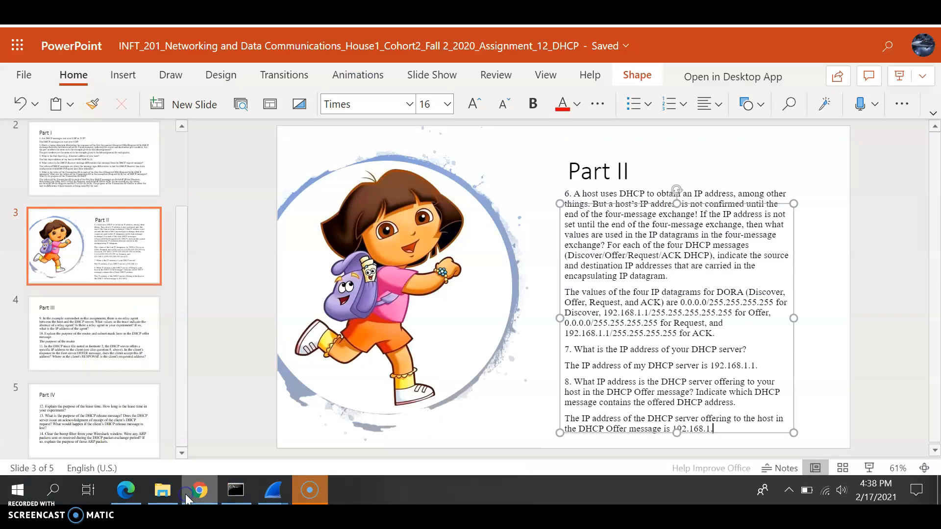
pyautogui.write('101.')
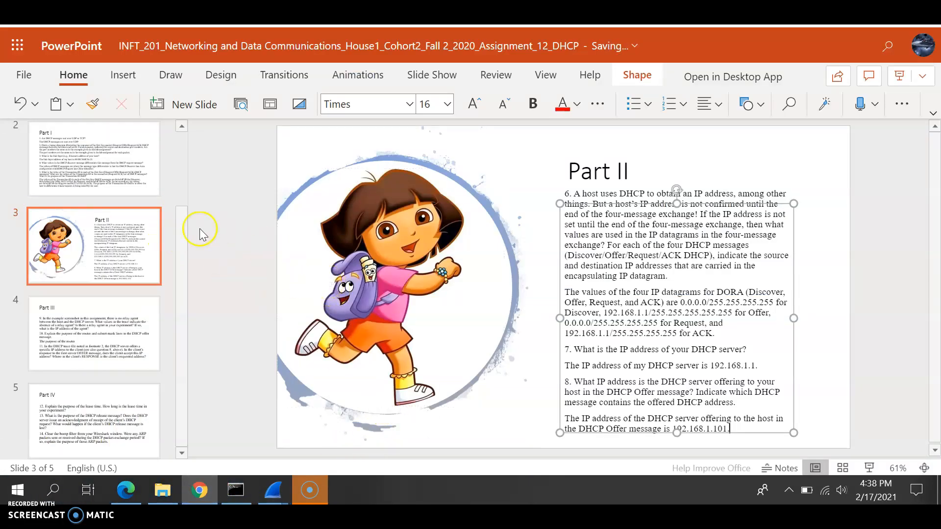
# Go to slide 4, the Part III slide with question 9.
pyautogui.click(93, 333)
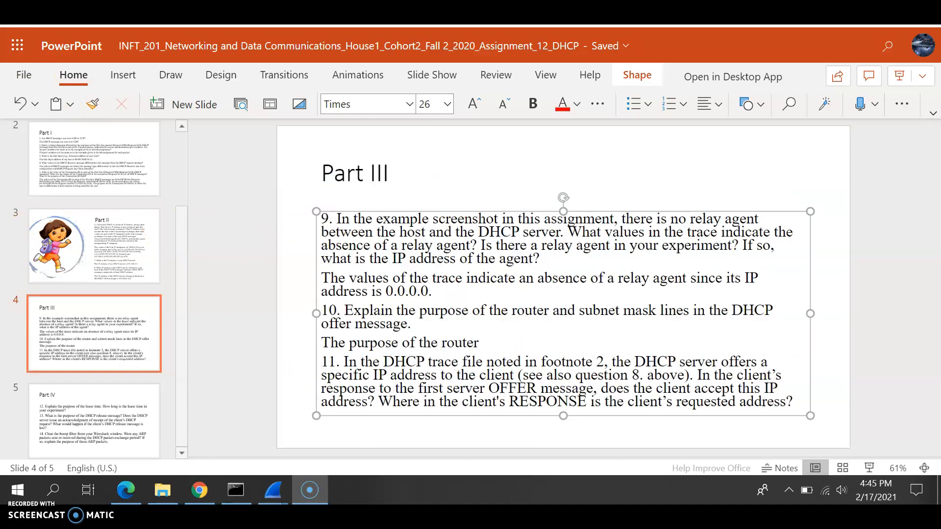
pyautogui.moveTo(230, 159)
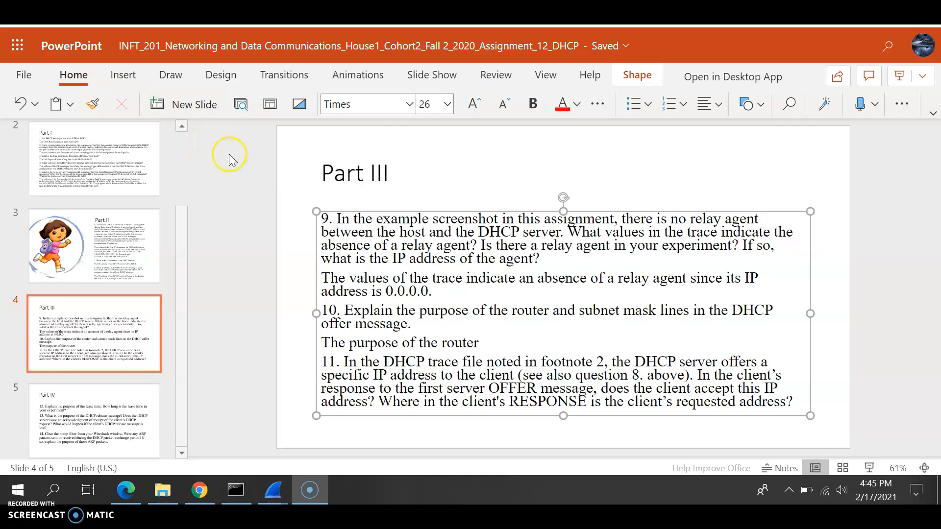
pyautogui.moveTo(529, 226)
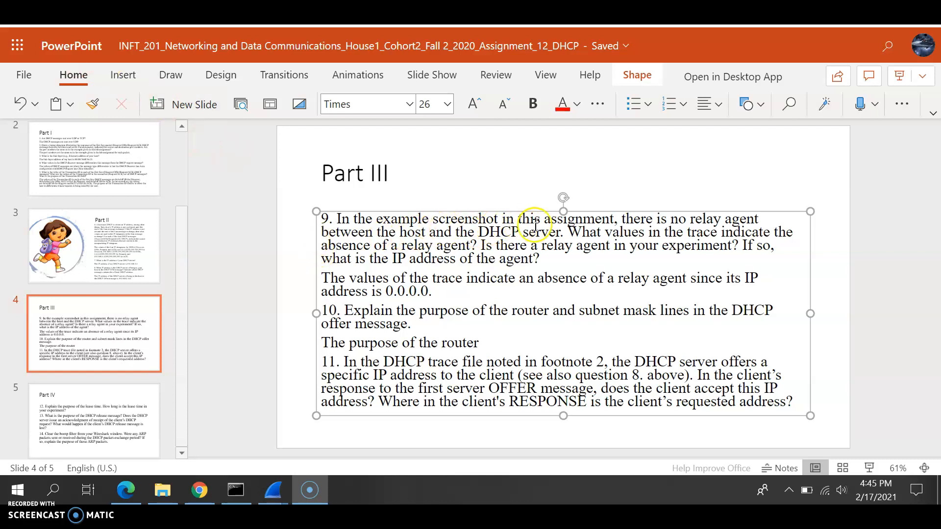
pyautogui.moveTo(420, 246)
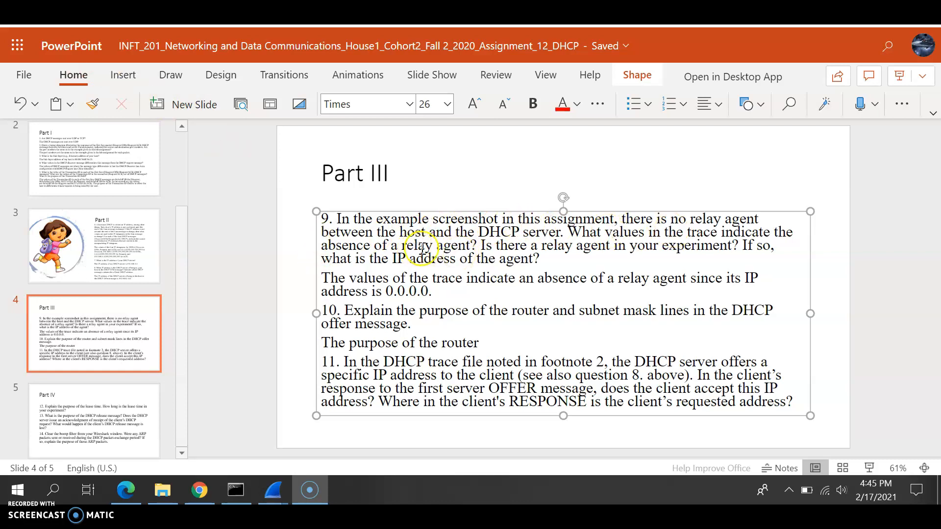
pyautogui.moveTo(621, 239)
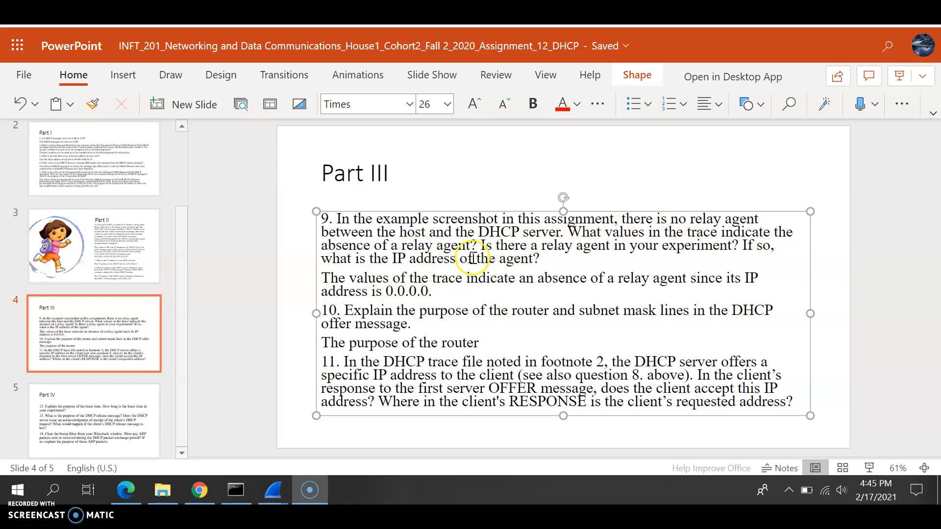
pyautogui.moveTo(685, 255)
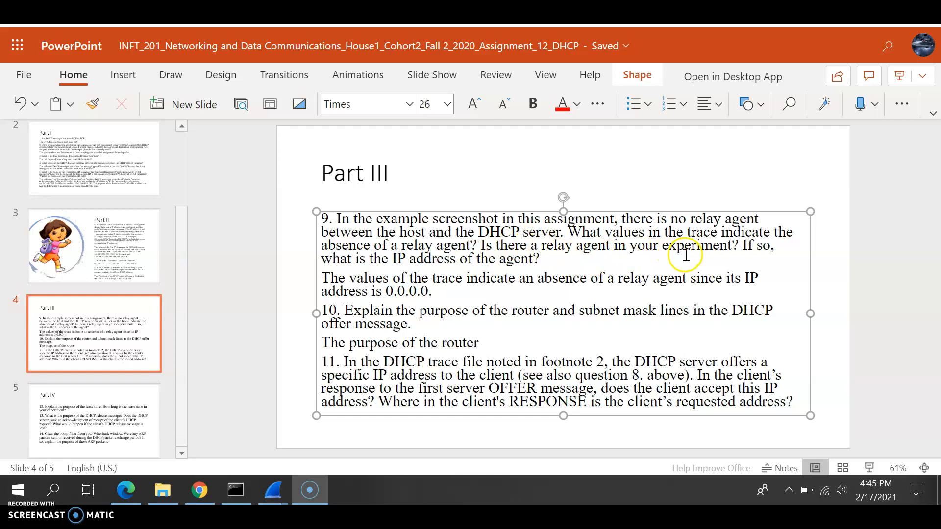
pyautogui.moveTo(492, 270)
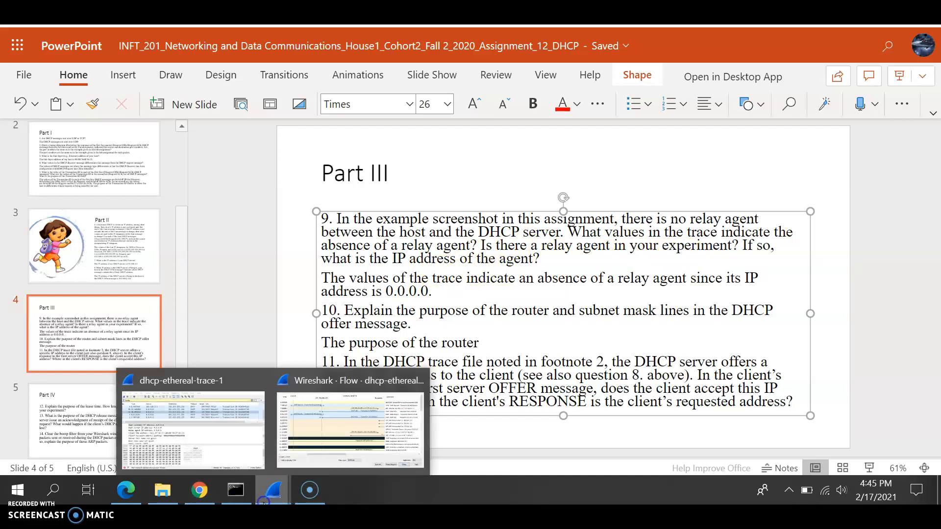
# Check the Discover packet's relay agent address 0.0.0.0 in Wireshark and return to the question 9 answer.
pyautogui.click(181, 380)
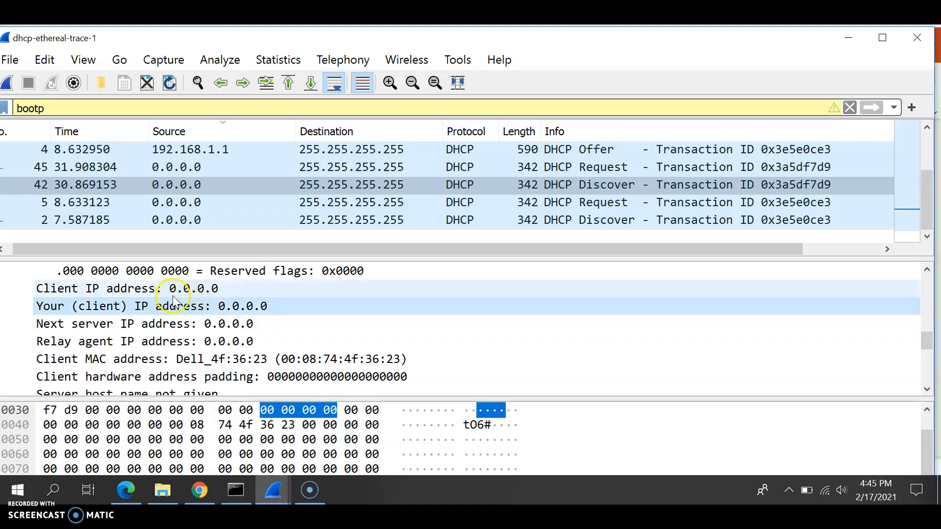
pyautogui.click(147, 306)
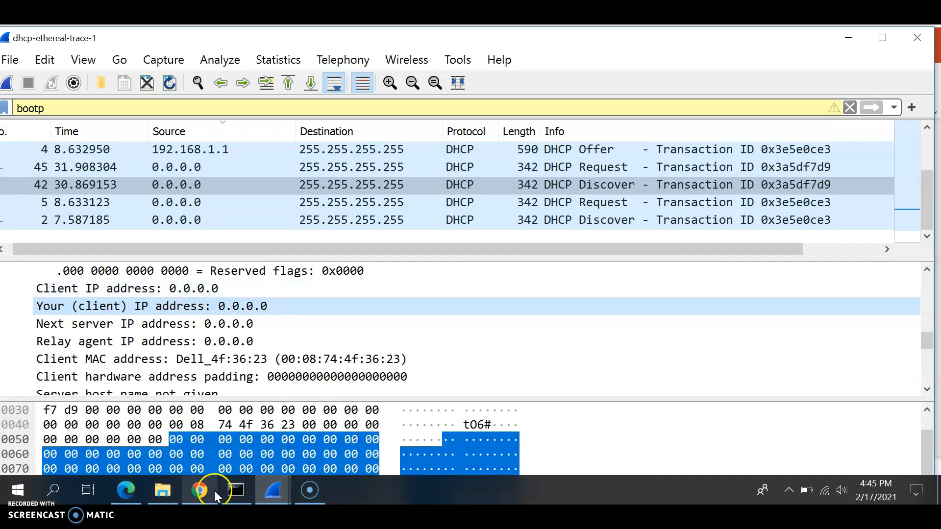
pyautogui.click(199, 491)
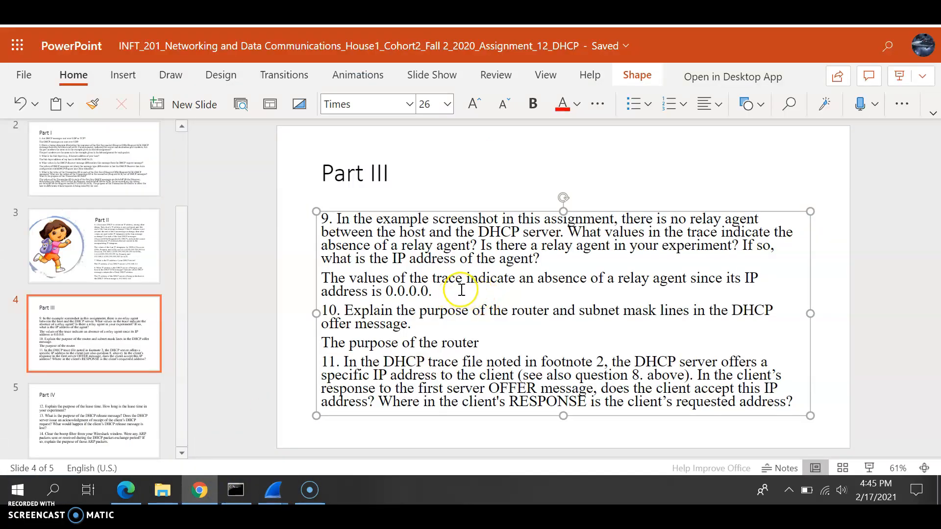
pyautogui.click(743, 278)
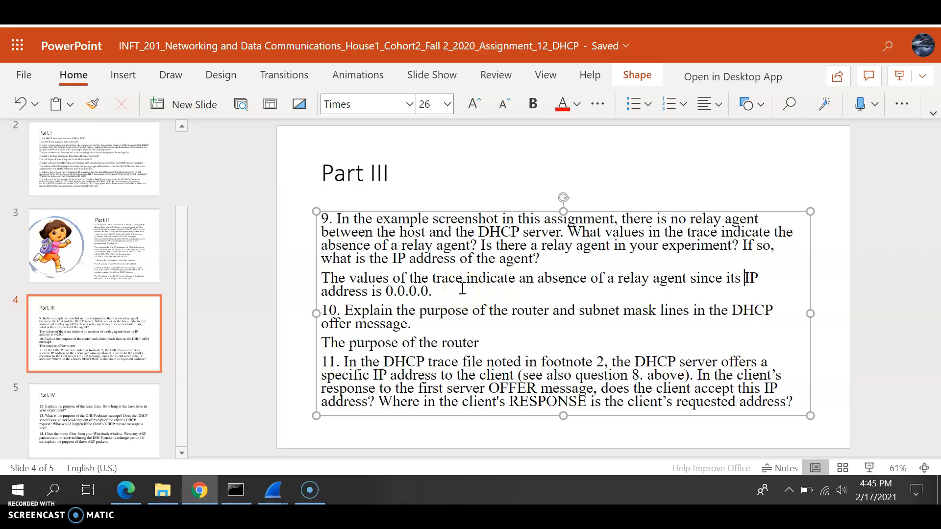